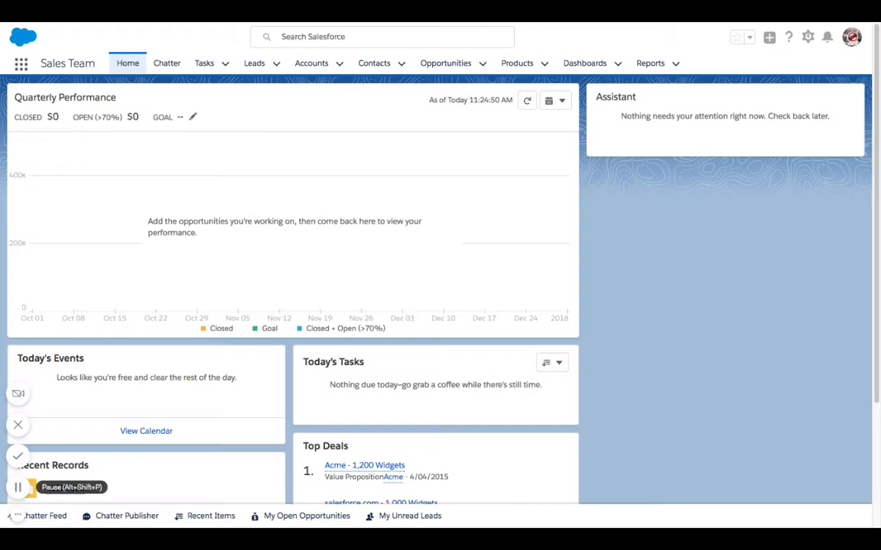
{"action": "mouse_move", "coordinate": [293, 391]}
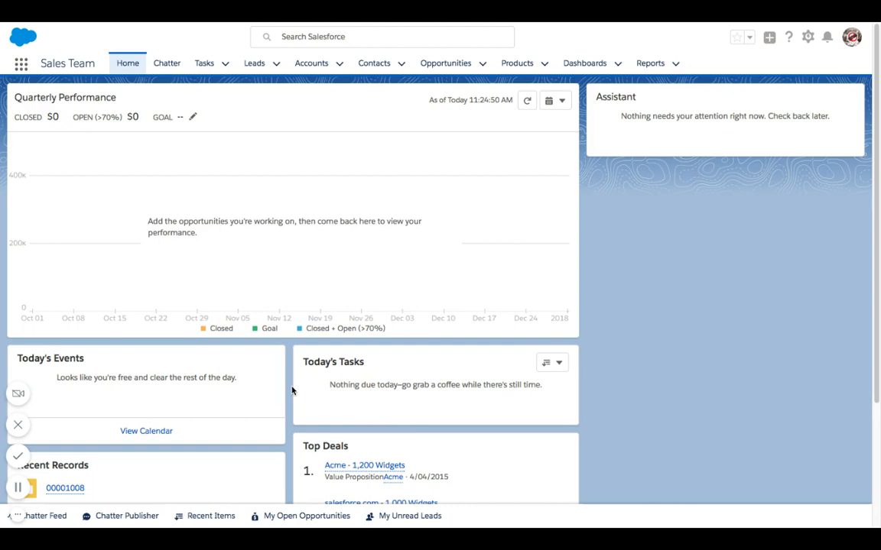
{"action": "mouse_move", "coordinate": [658, 183]}
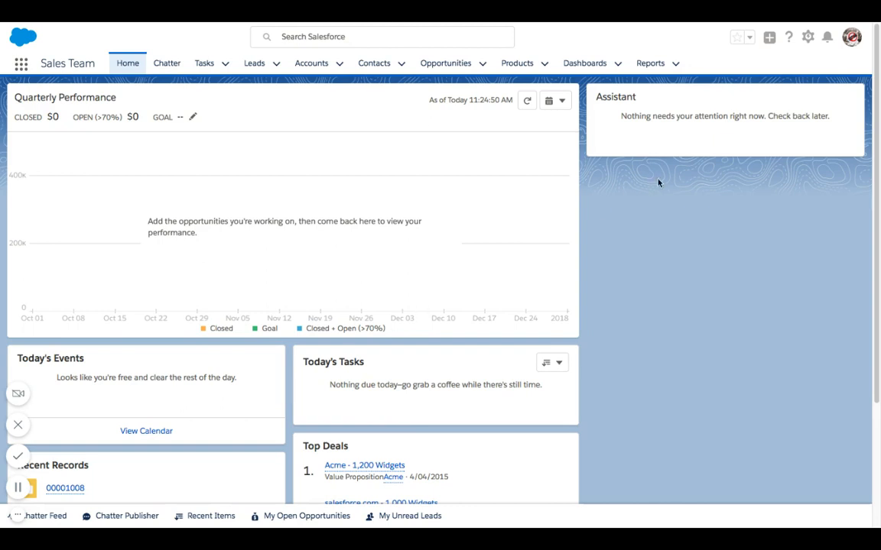
Step: Switch from Lightning to Salesforce Classic via the profile avatar menu
{"action": "left_click", "coordinate": [850, 37]}
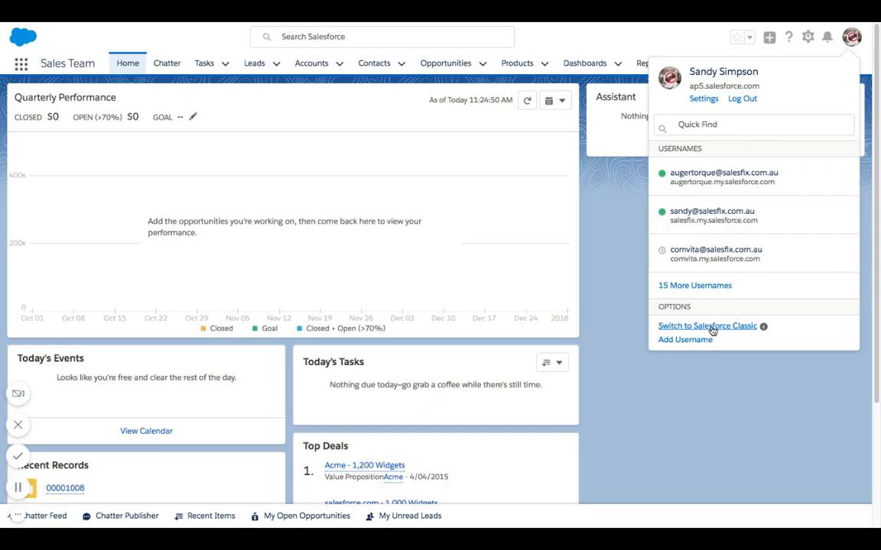
{"action": "left_click", "coordinate": [706, 326]}
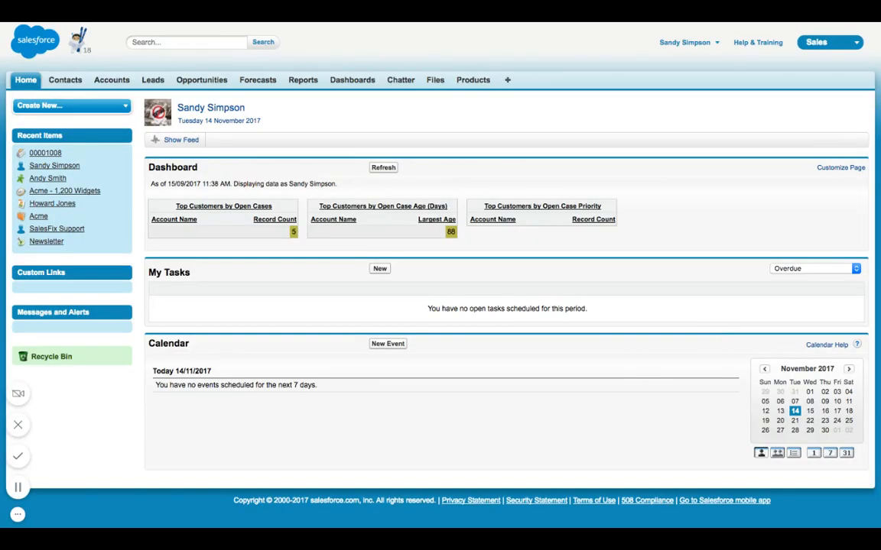
{"action": "mouse_move", "coordinate": [685, 42]}
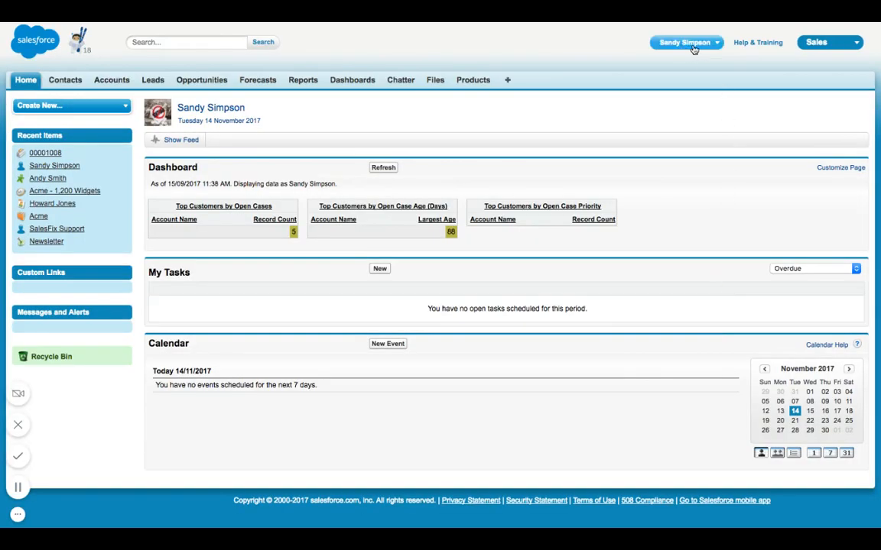
{"action": "mouse_move", "coordinate": [663, 110]}
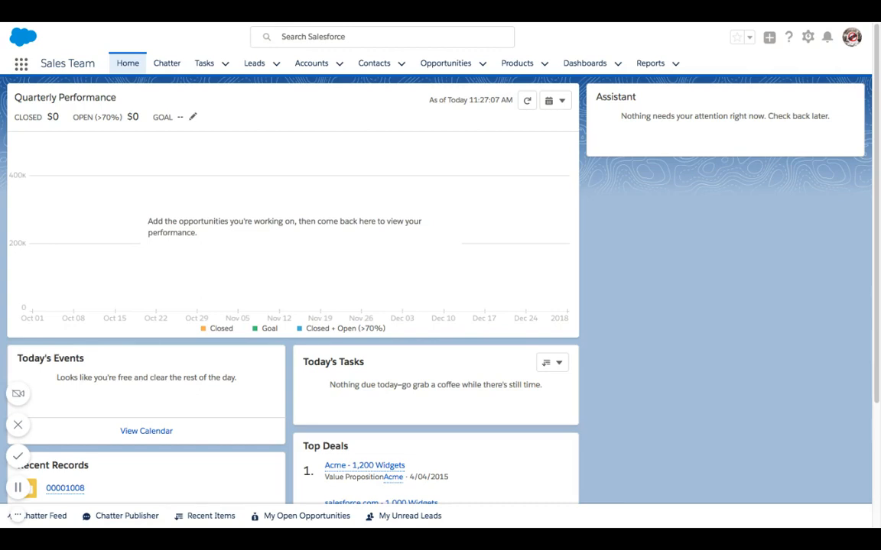
{"action": "mouse_move", "coordinate": [254, 63]}
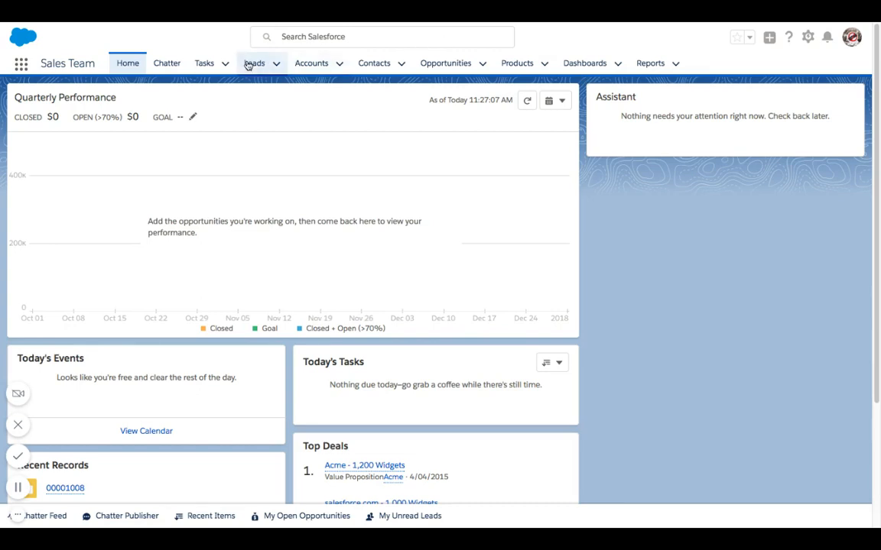
{"action": "mouse_move", "coordinate": [445, 63]}
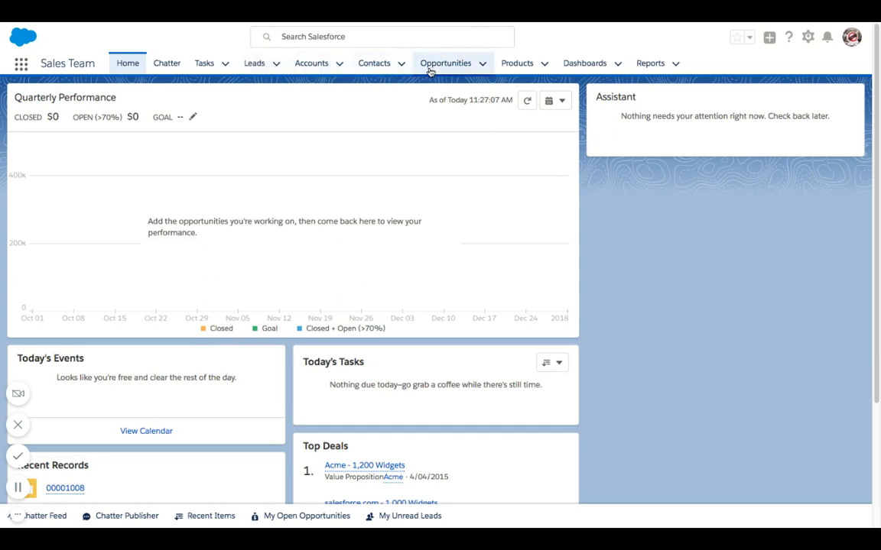
{"action": "mouse_move", "coordinate": [517, 62]}
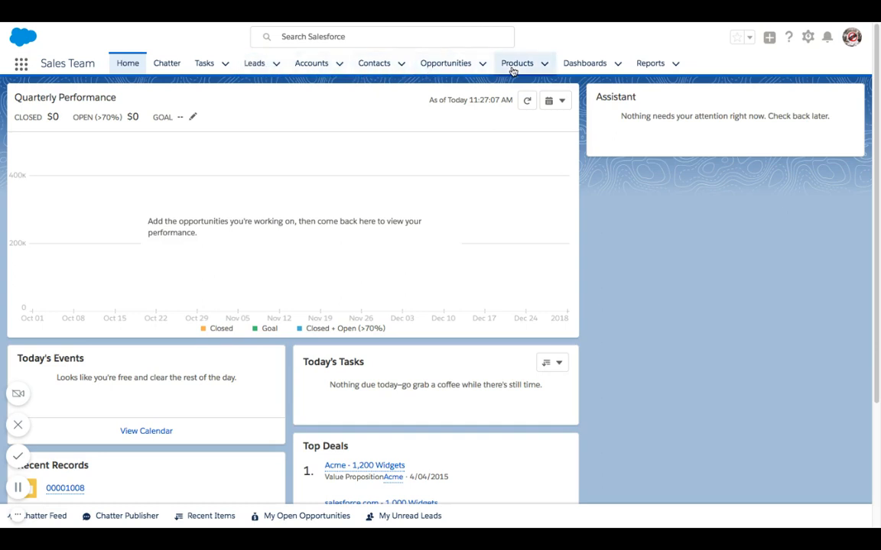
{"action": "mouse_move", "coordinate": [311, 63]}
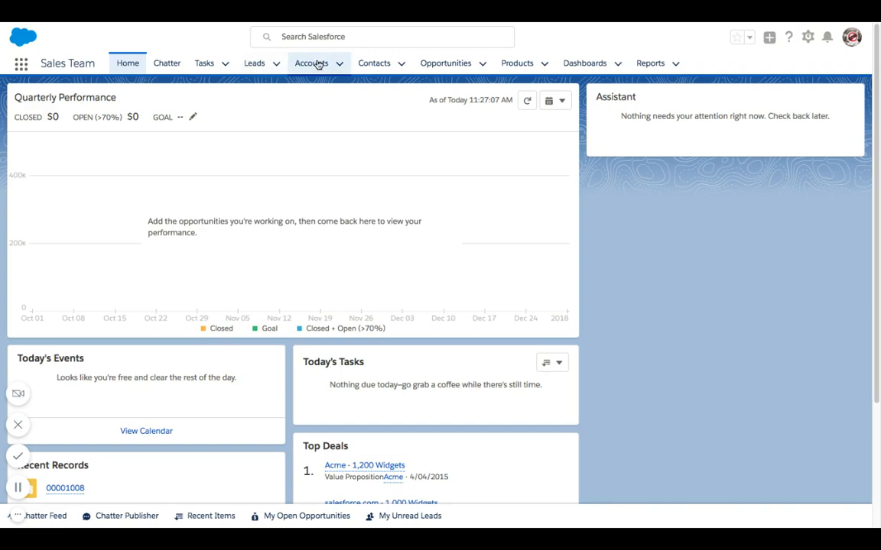
{"action": "mouse_move", "coordinate": [445, 63]}
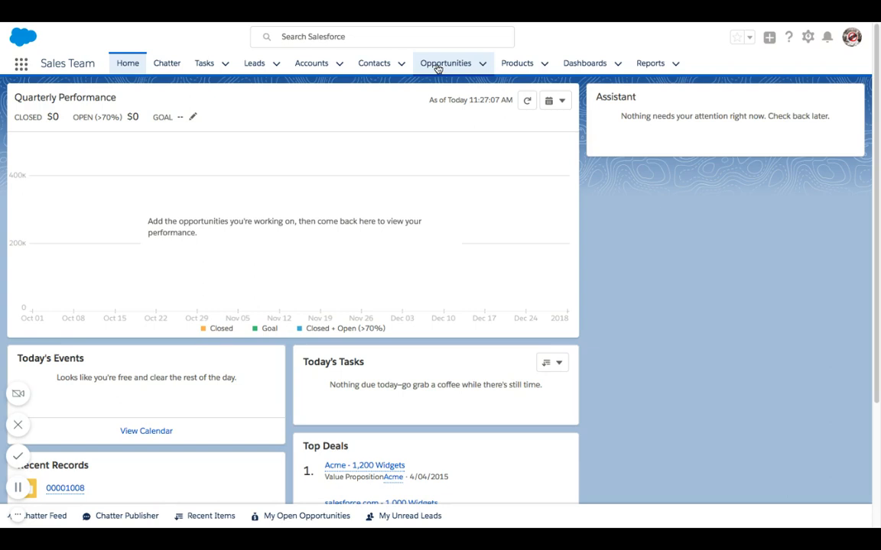
{"action": "mouse_move", "coordinate": [47, 65]}
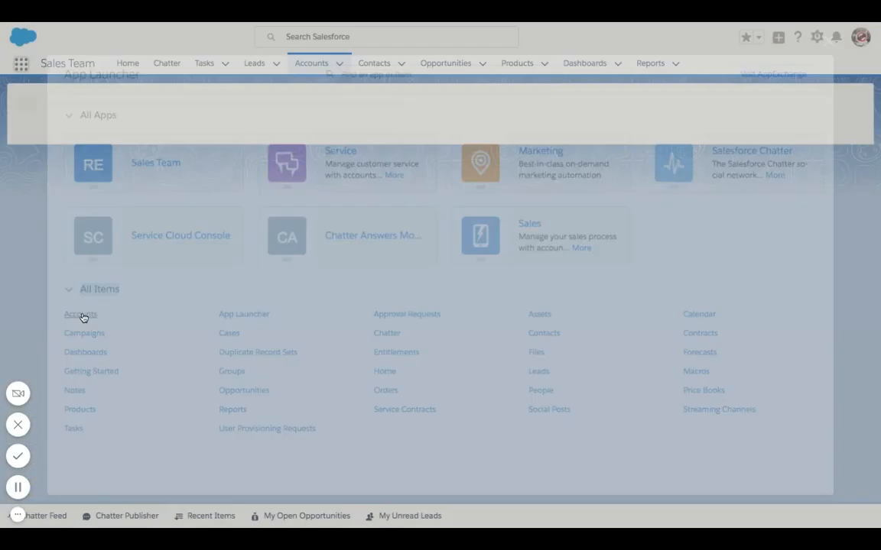
Step: Open the Accounts list from the App Launcher to show the Acme account
{"action": "left_click", "coordinate": [80, 314]}
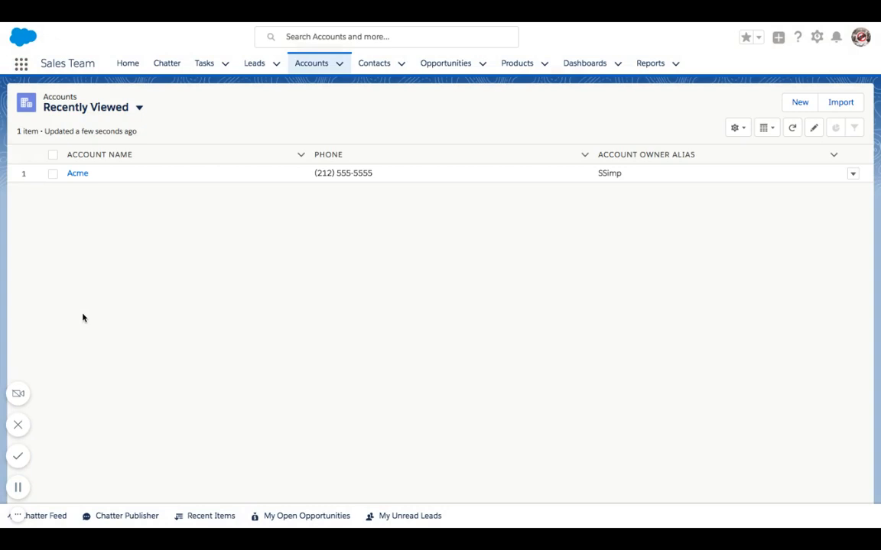
{"action": "mouse_move", "coordinate": [76, 376]}
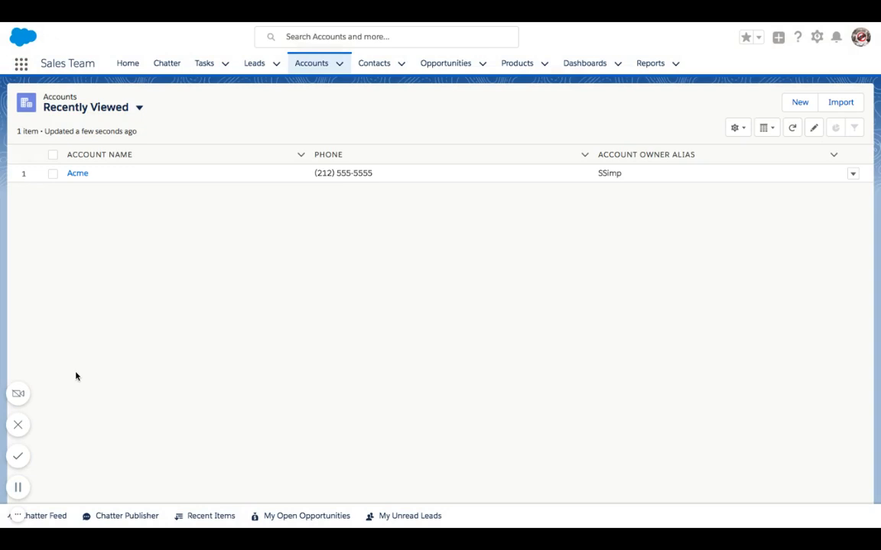
{"action": "mouse_move", "coordinate": [57, 501]}
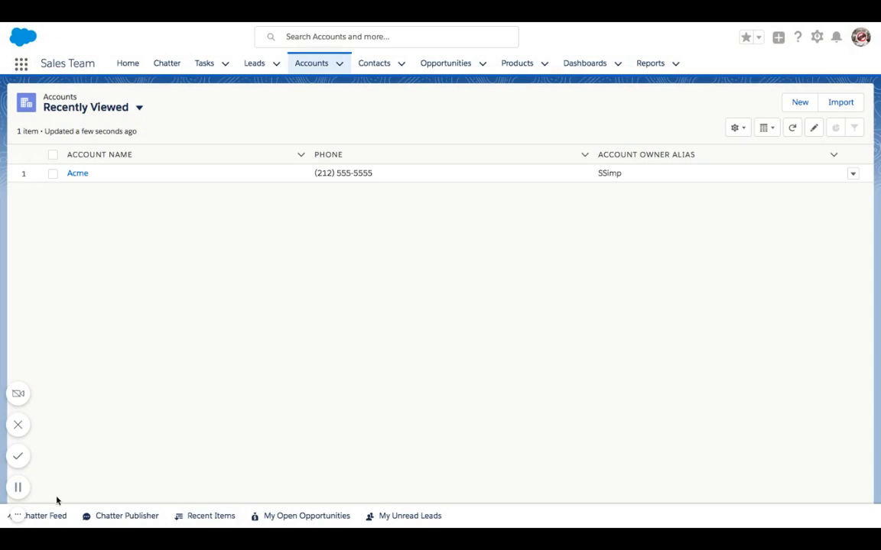
{"action": "mouse_move", "coordinate": [204, 515]}
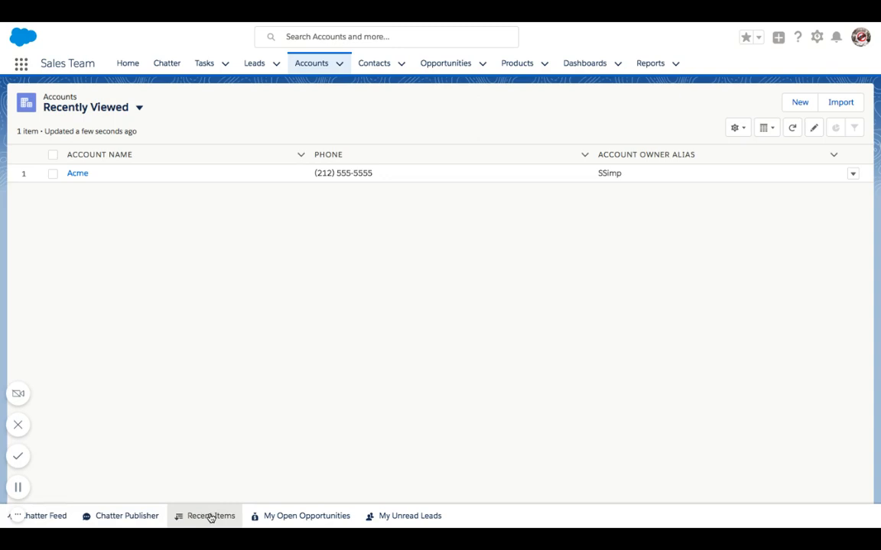
Step: Open My Open Opportunities from the utility bar, then expand it to the full six-record list
{"action": "left_click", "coordinate": [211, 516]}
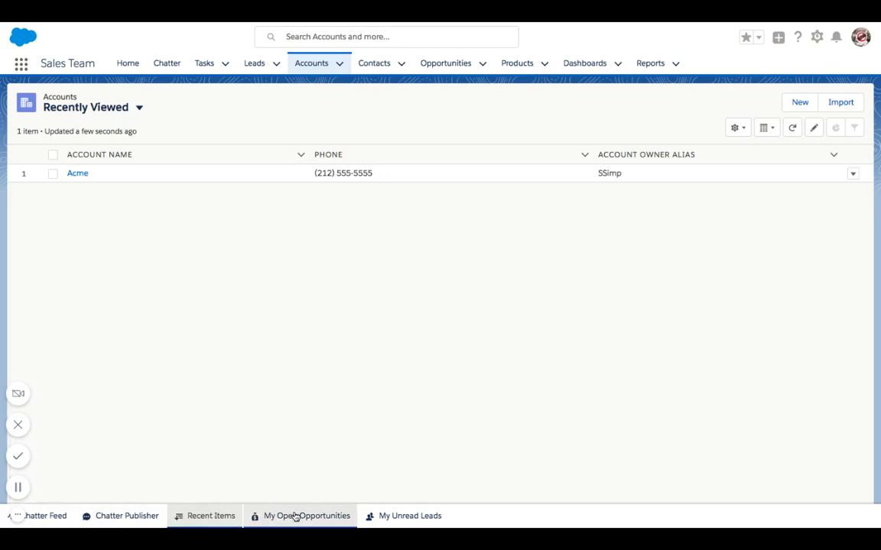
{"action": "left_click", "coordinate": [305, 515]}
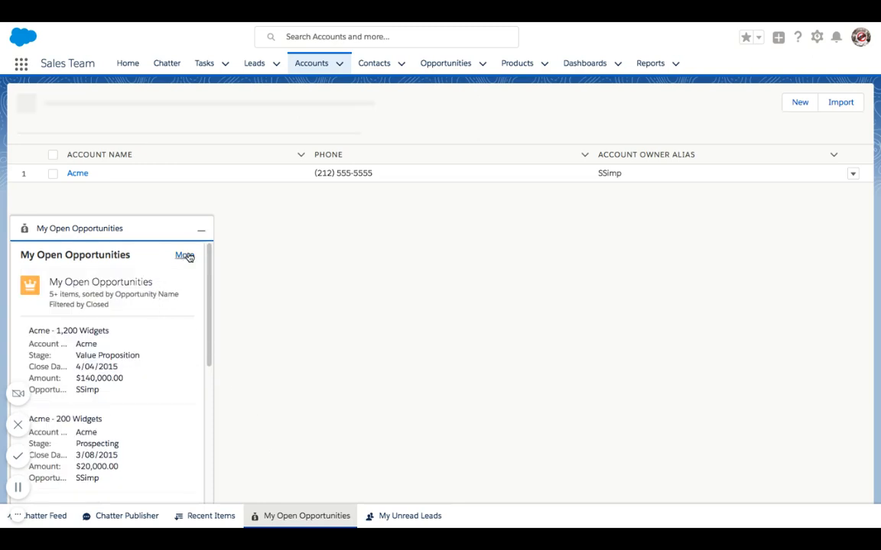
{"action": "left_click", "coordinate": [185, 255]}
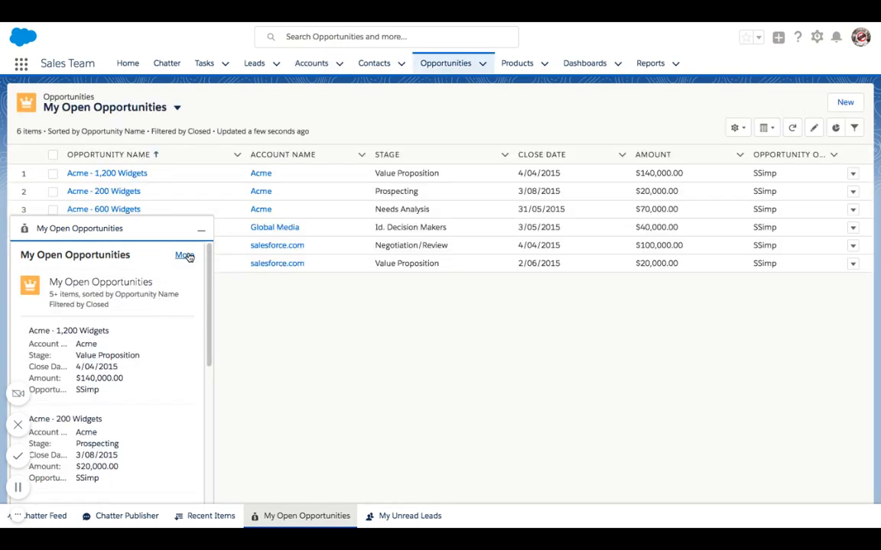